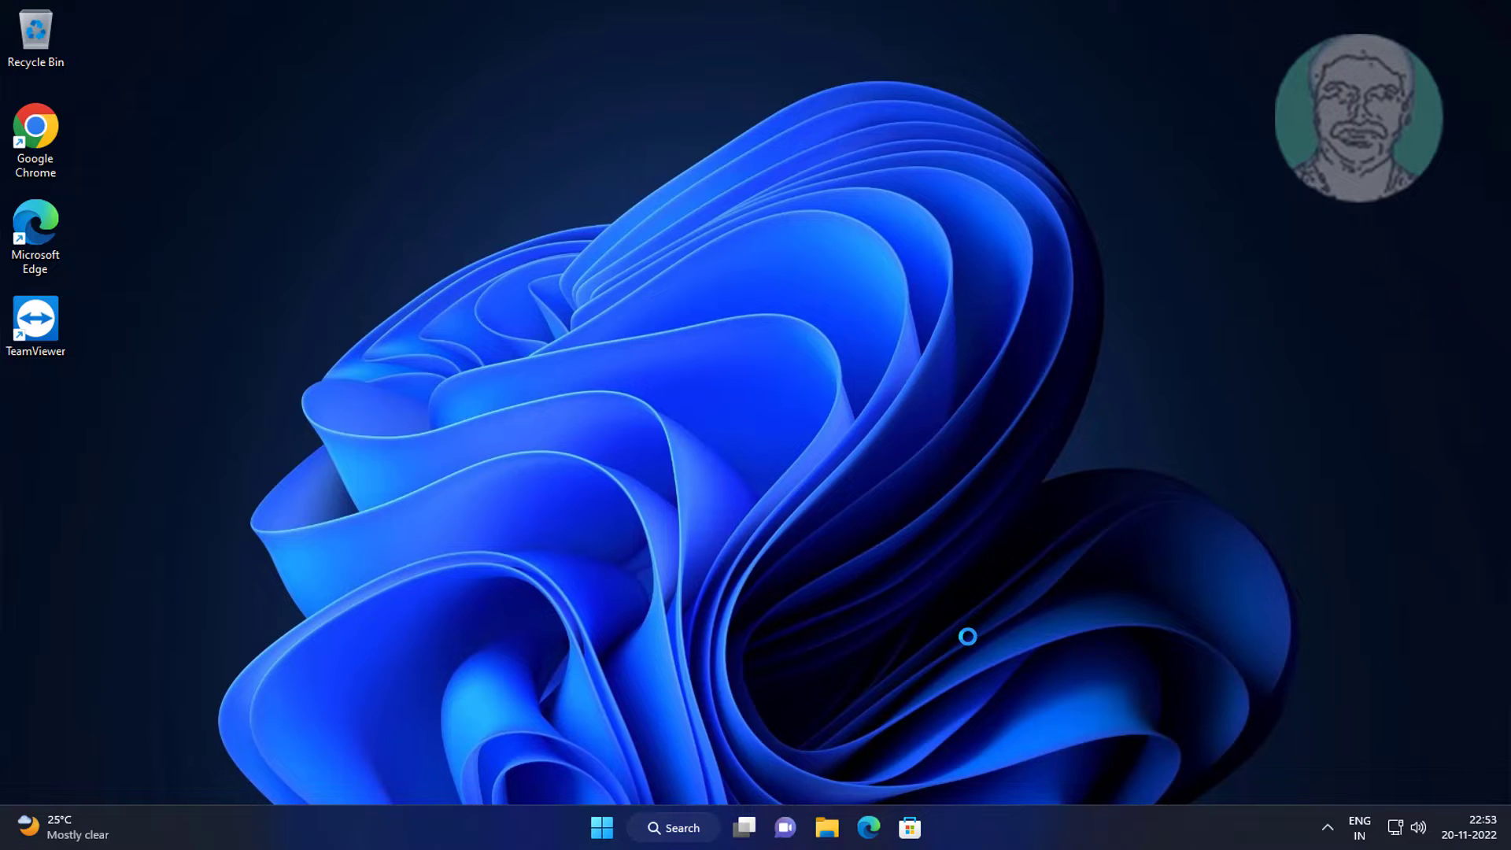
Show This PC's drives in File Explorer and select New Volume (F:)
click(826, 826)
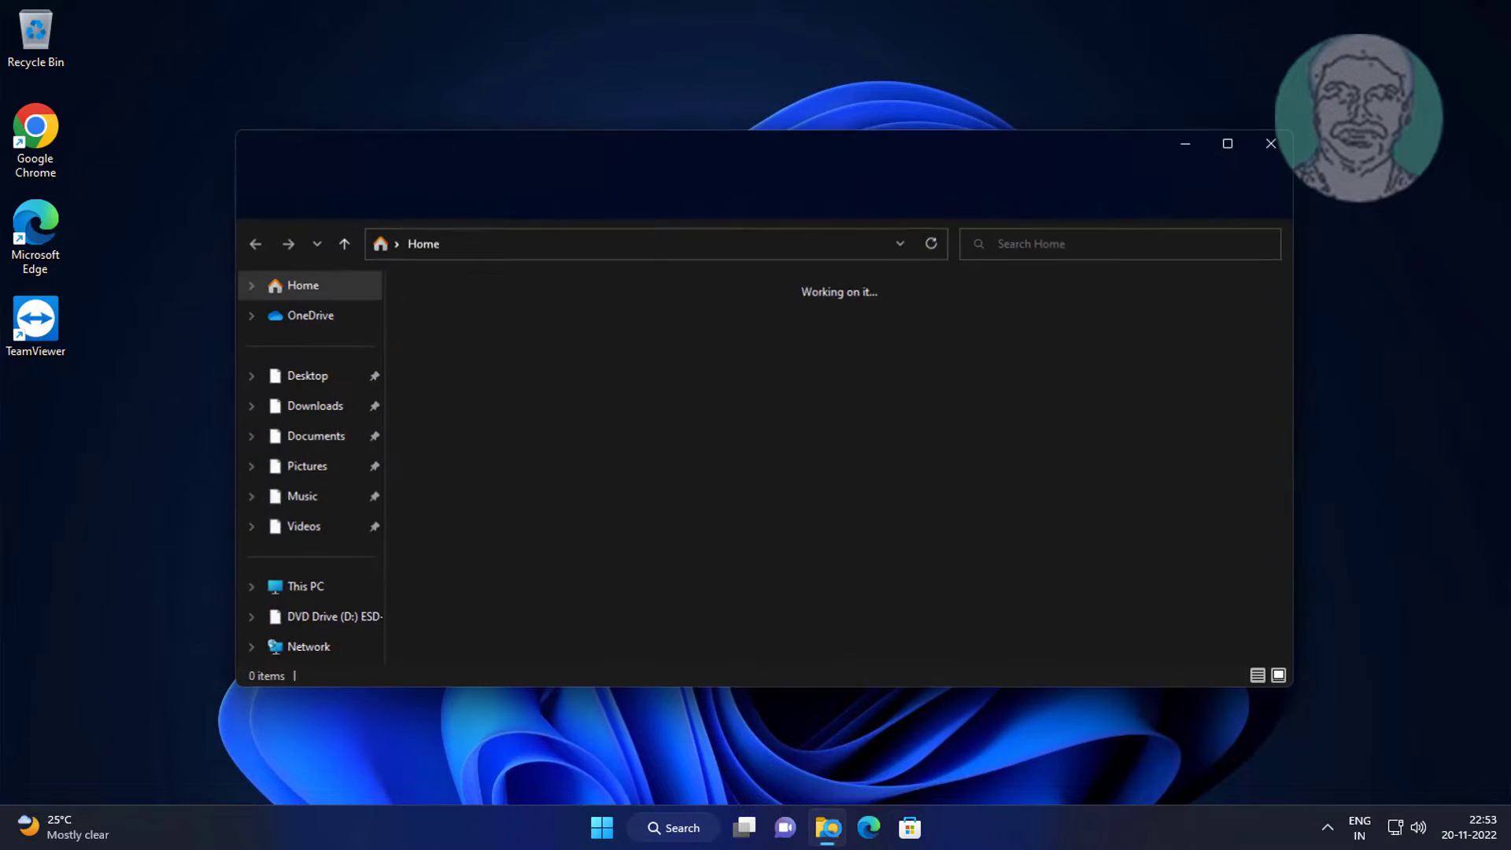
click(305, 586)
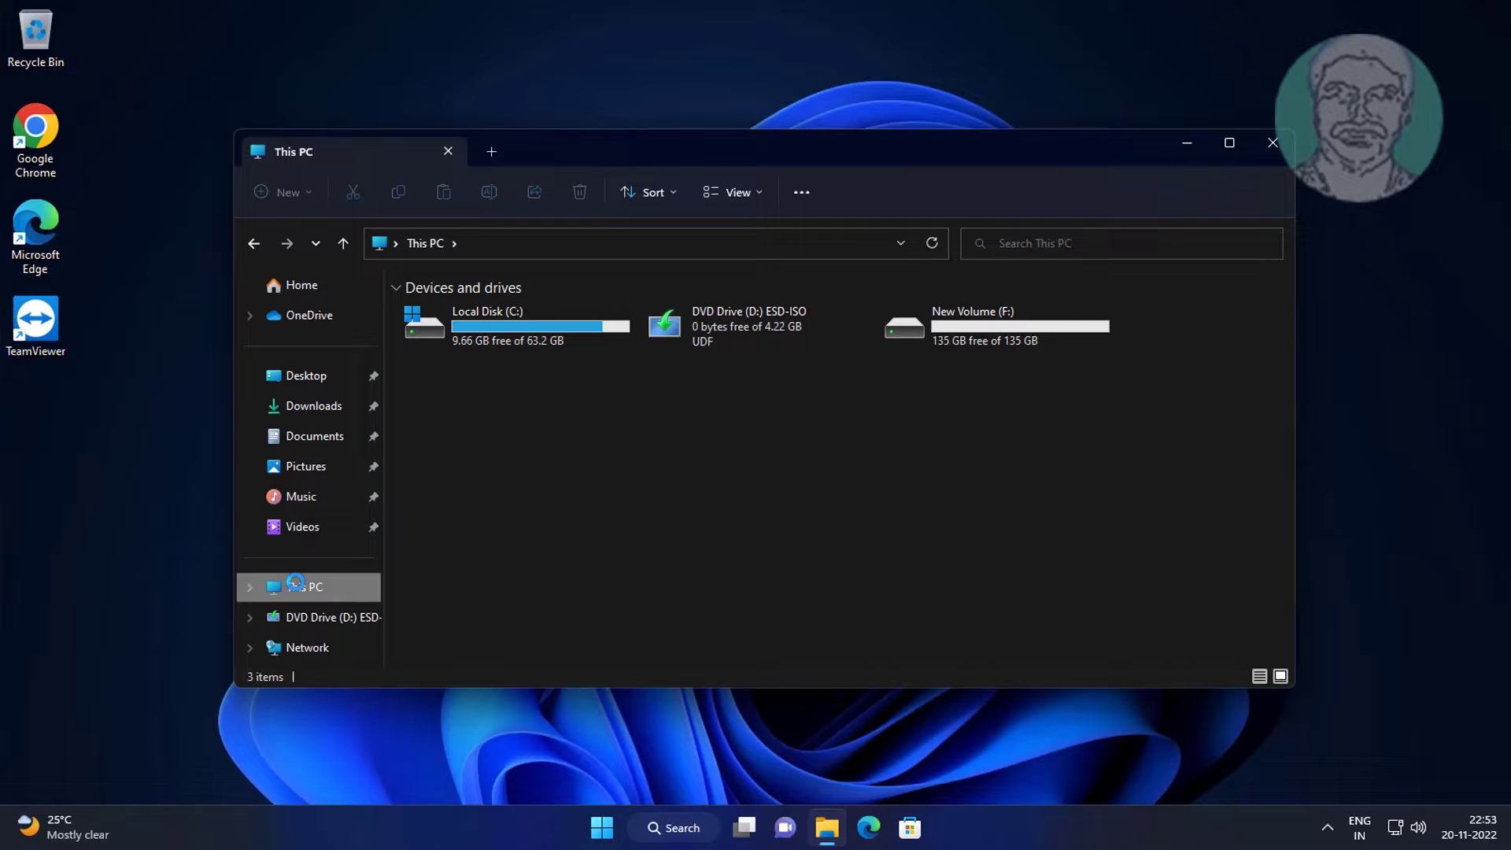
click(995, 326)
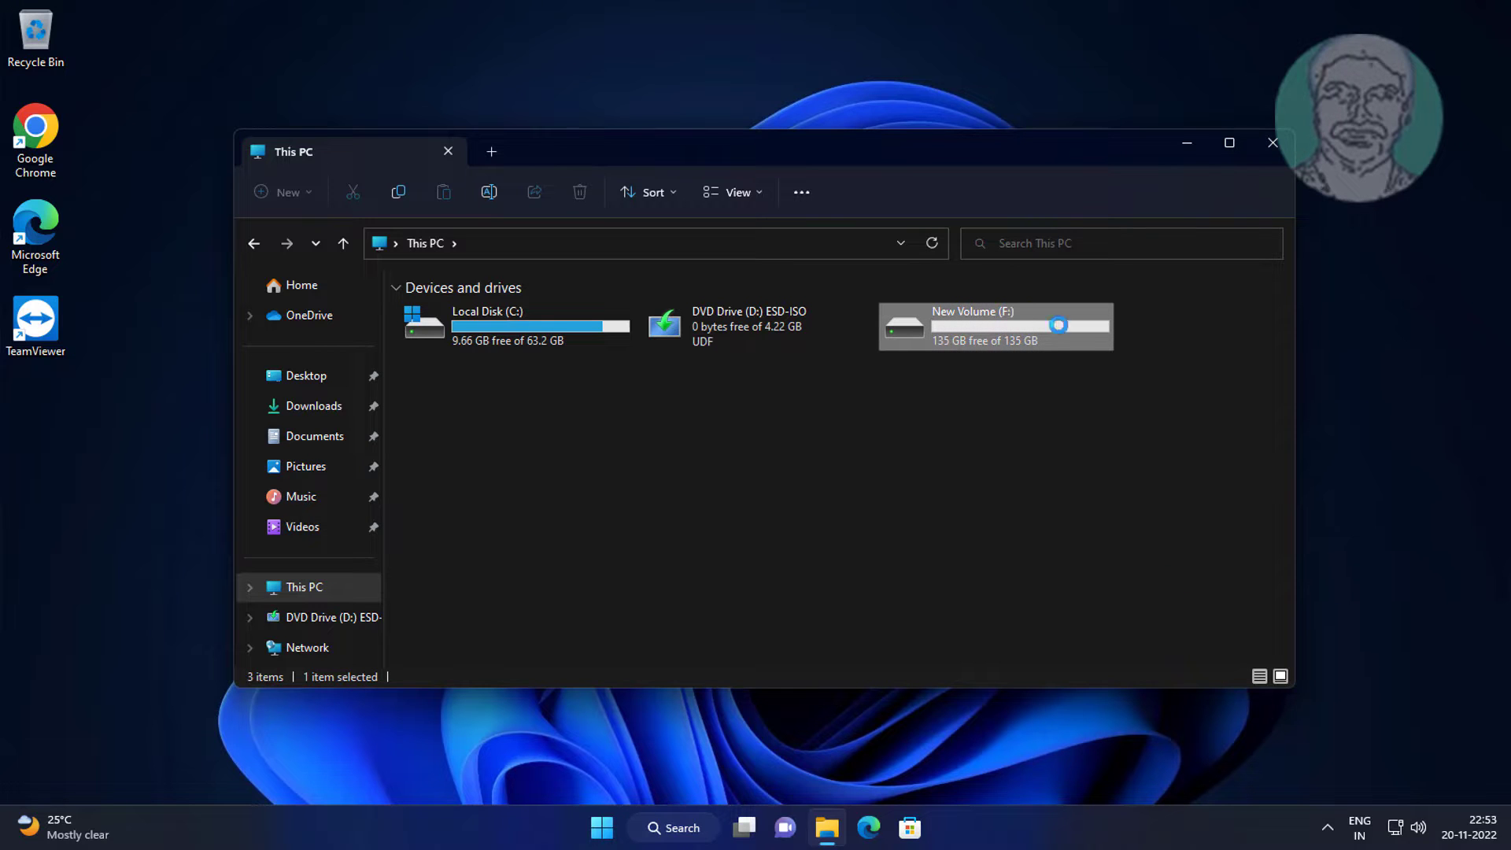
Show the Security permissions in New Volume (F:) Properties via its context menu
right_click(994, 326)
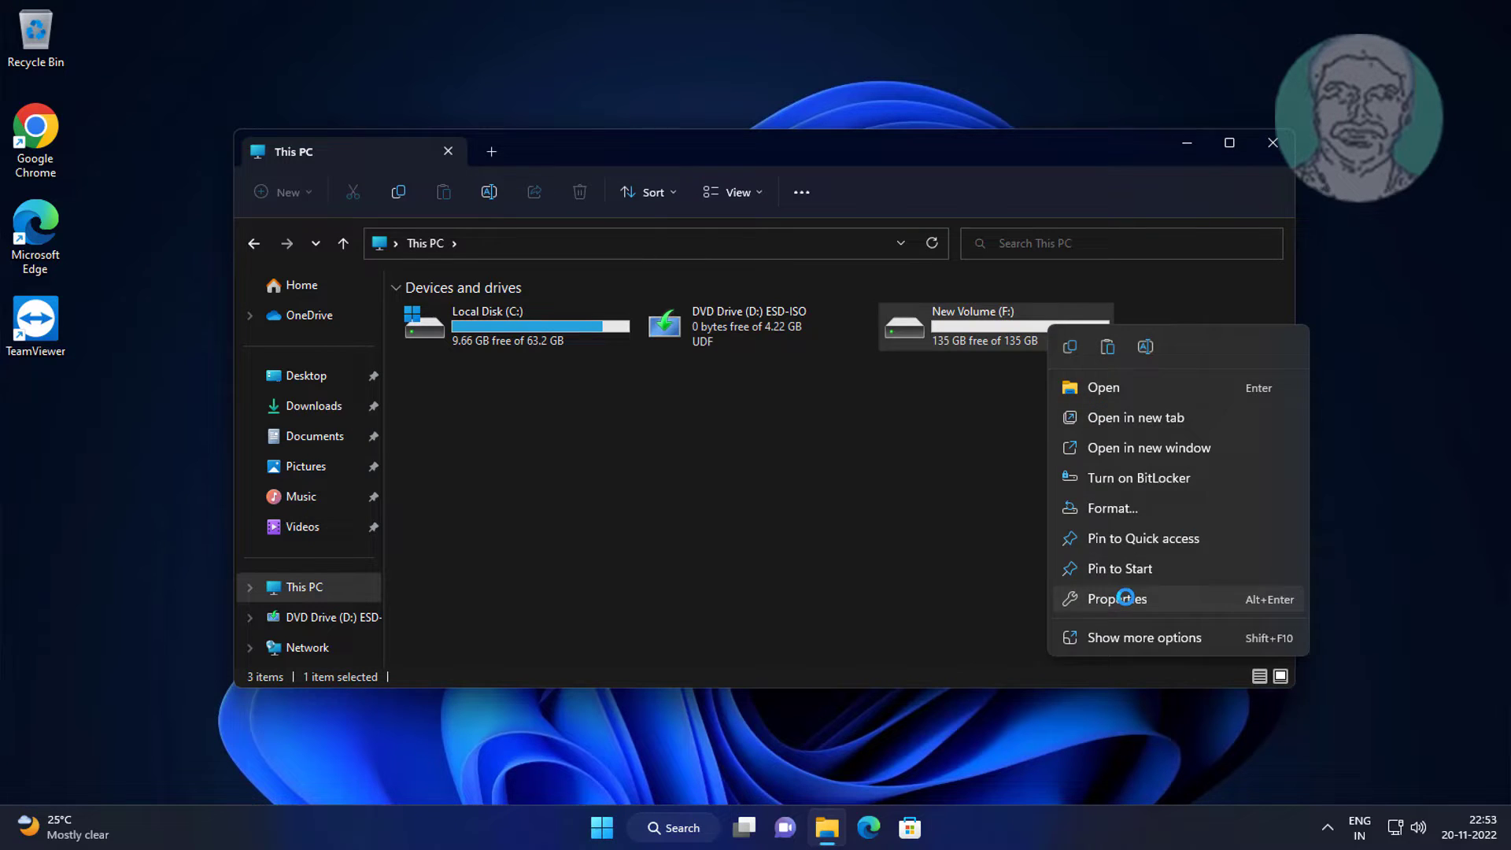
click(1116, 598)
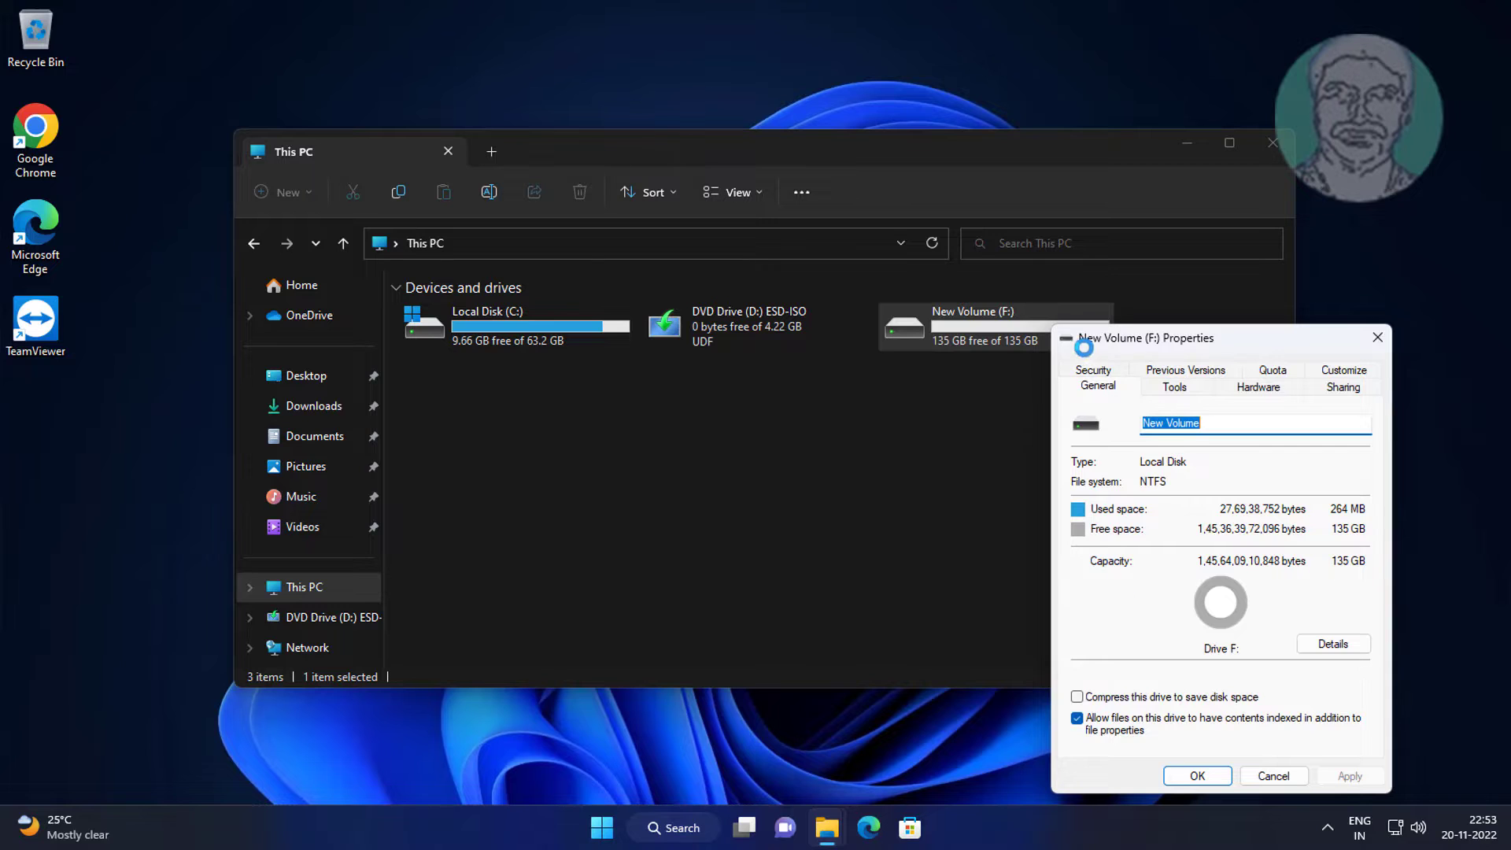
click(1093, 385)
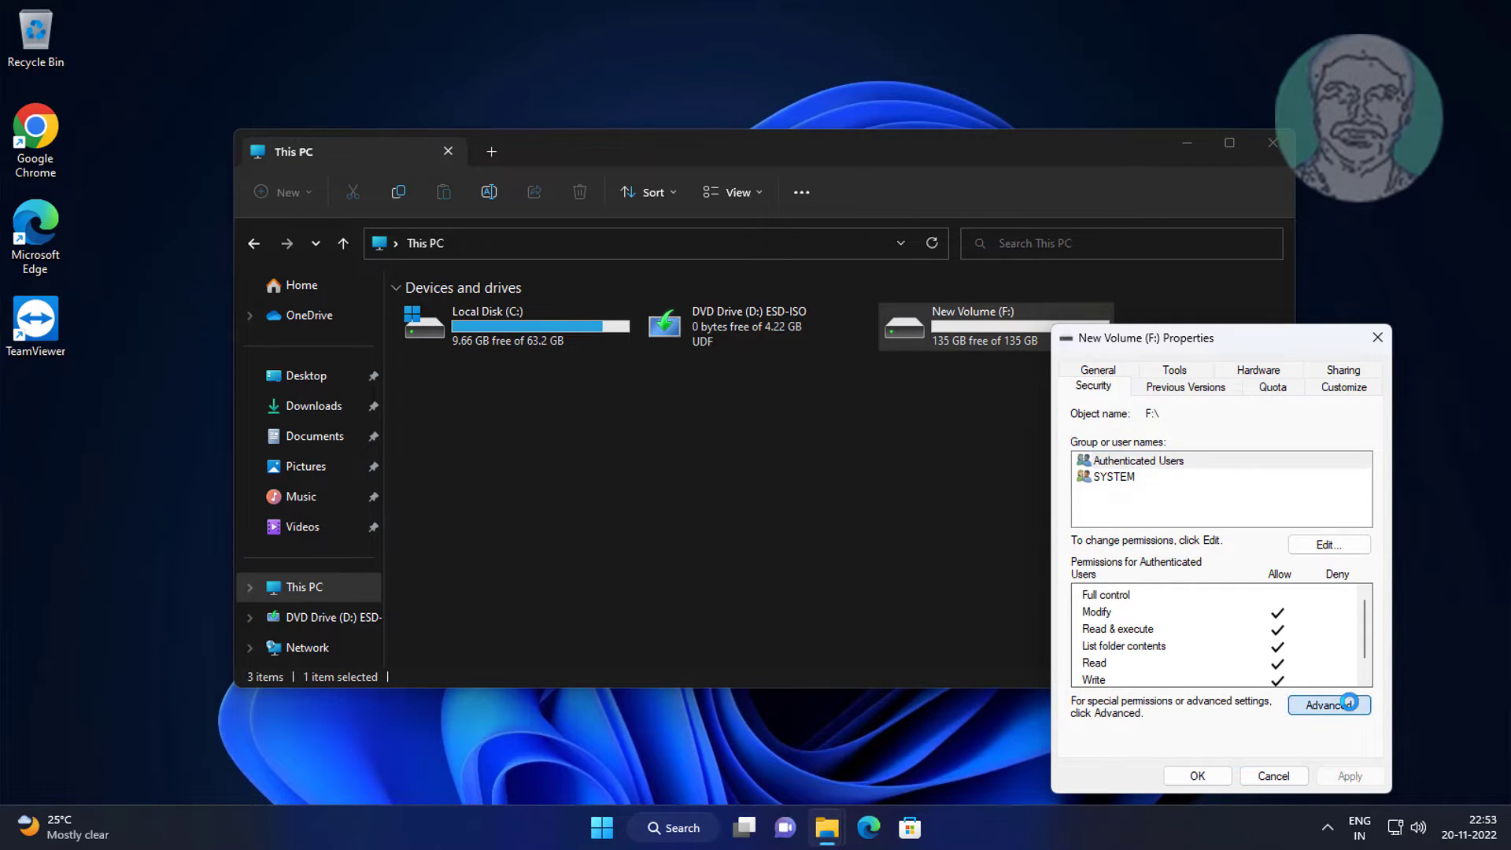
In advanced security settings, change the owner by searching user accounts only and choosing Admin
click(1328, 705)
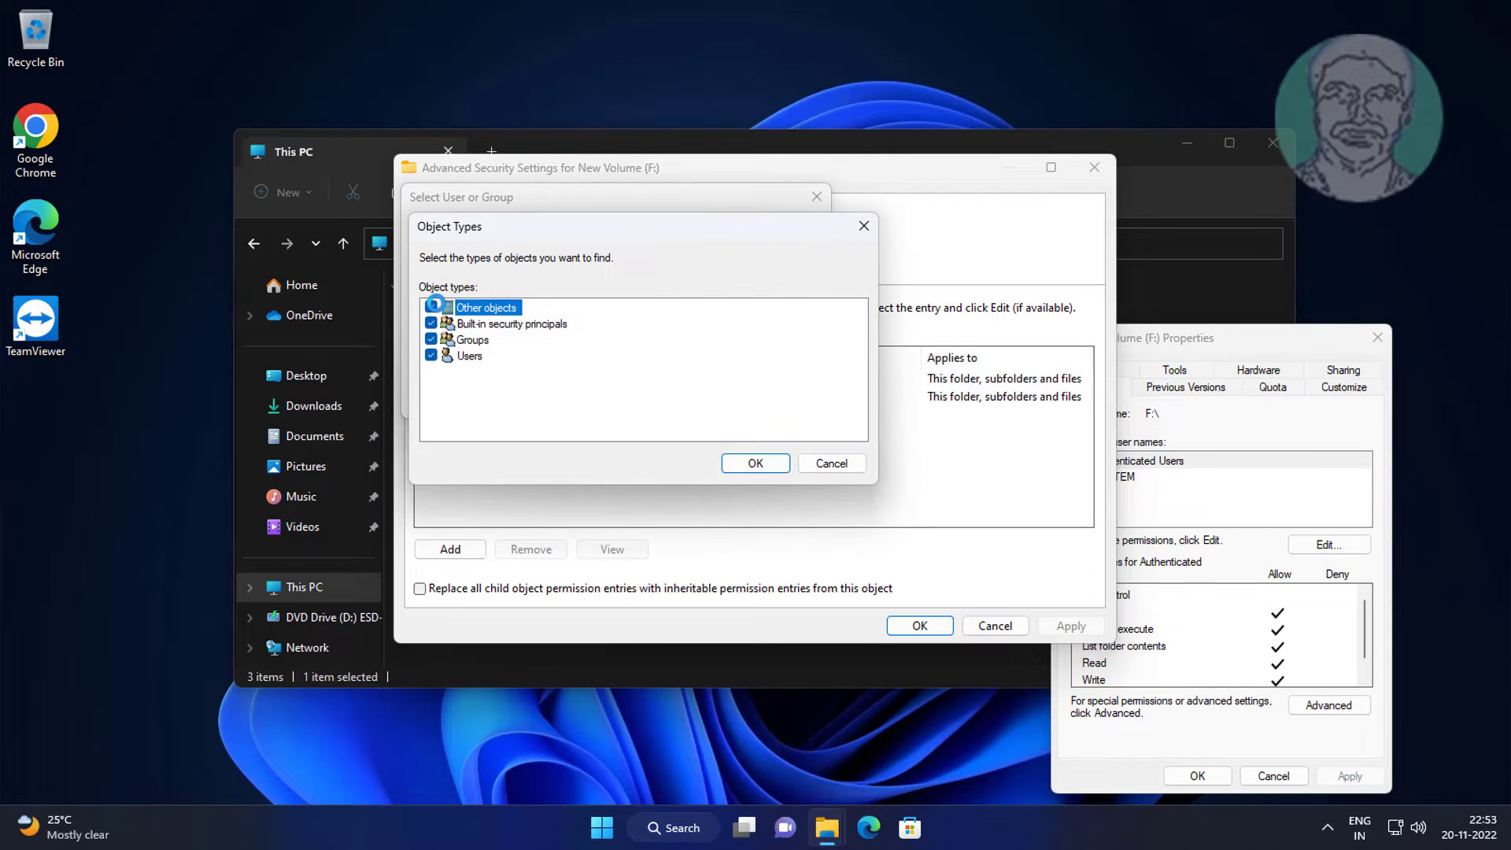
click(431, 307)
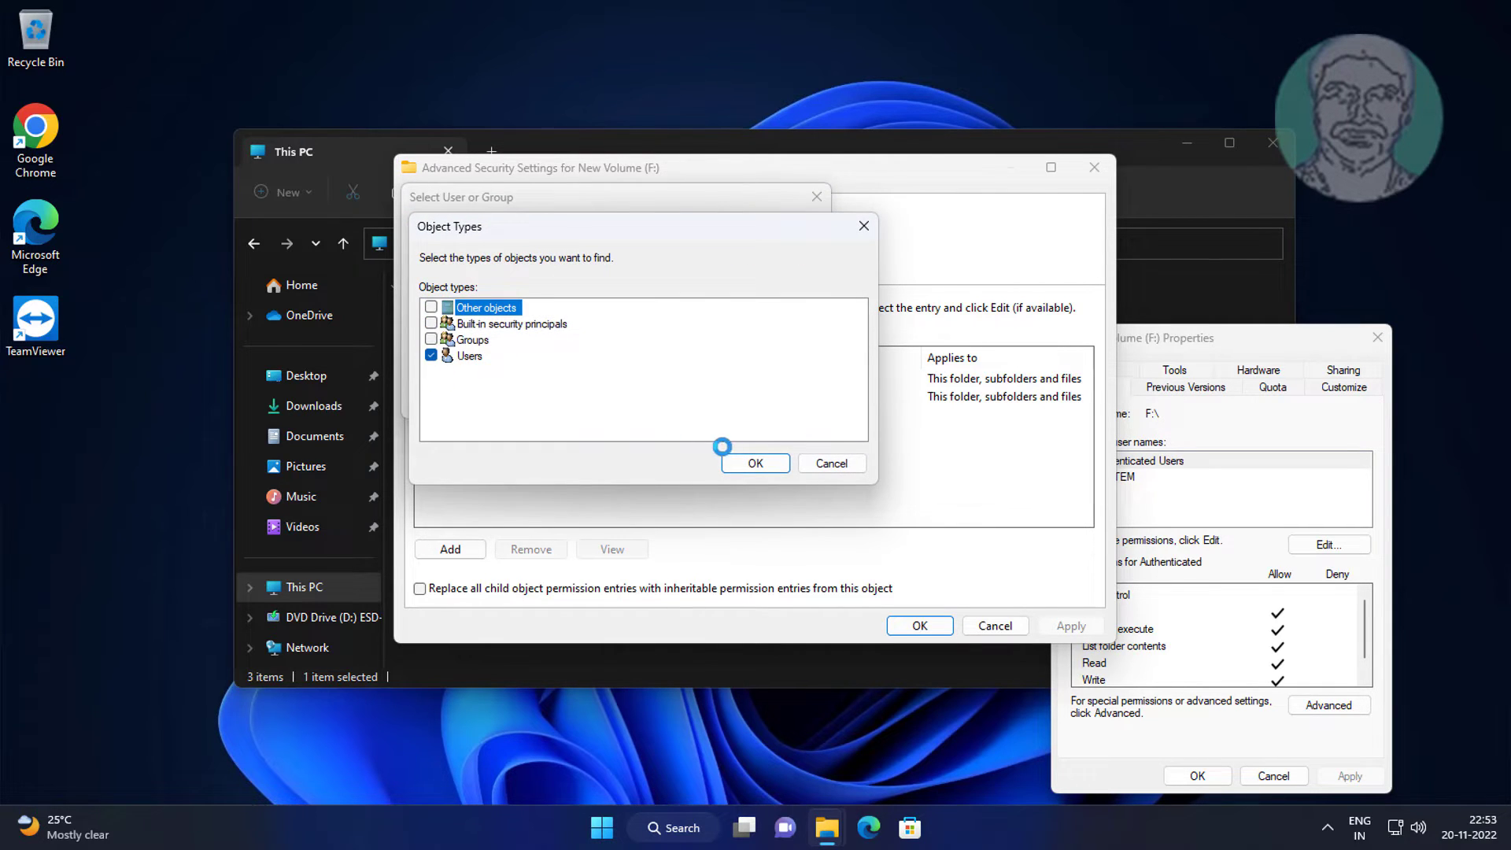
click(754, 463)
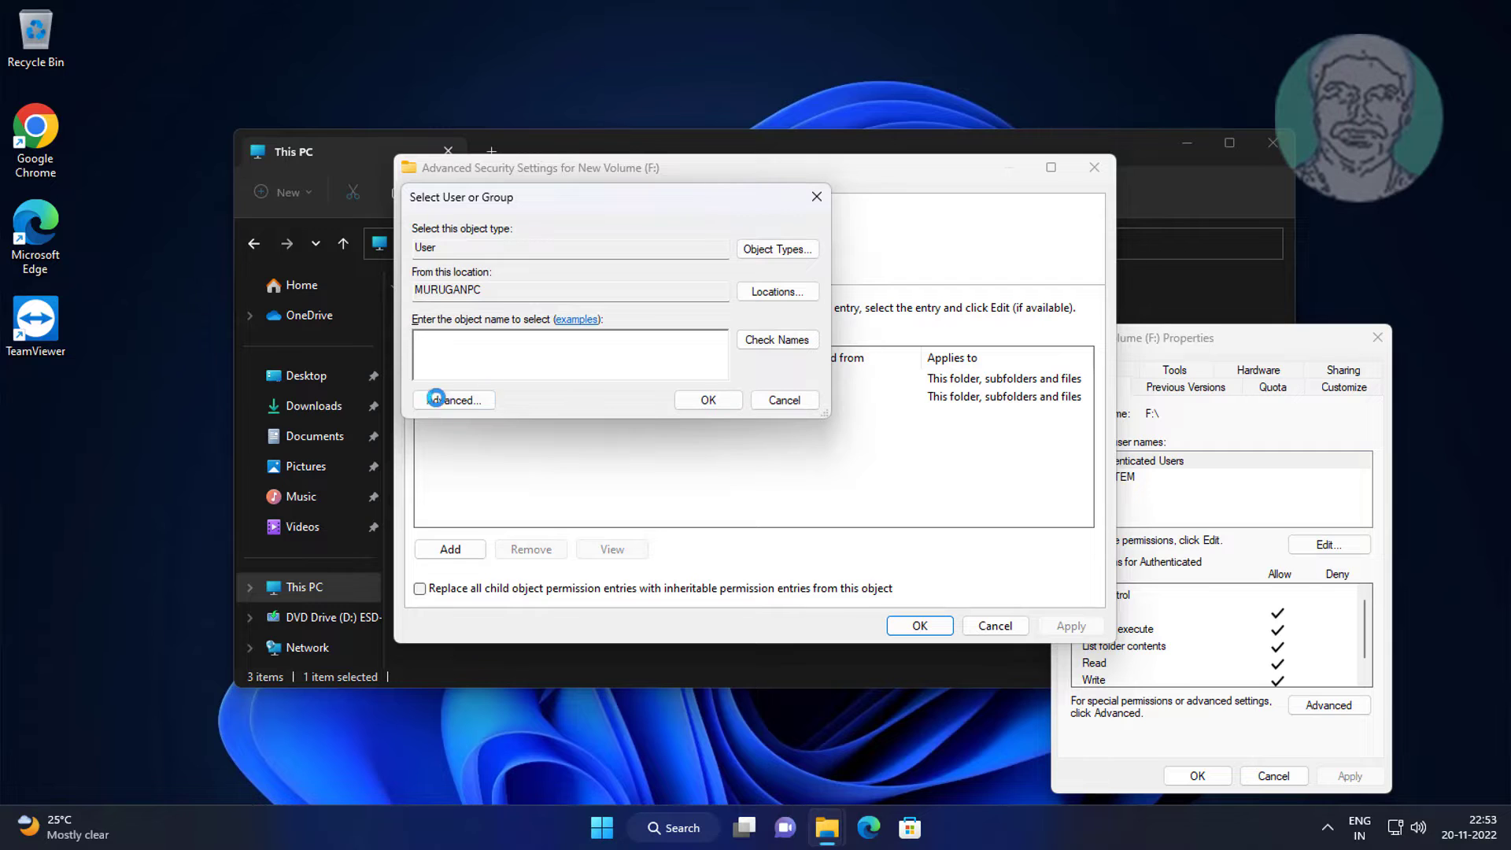
click(453, 399)
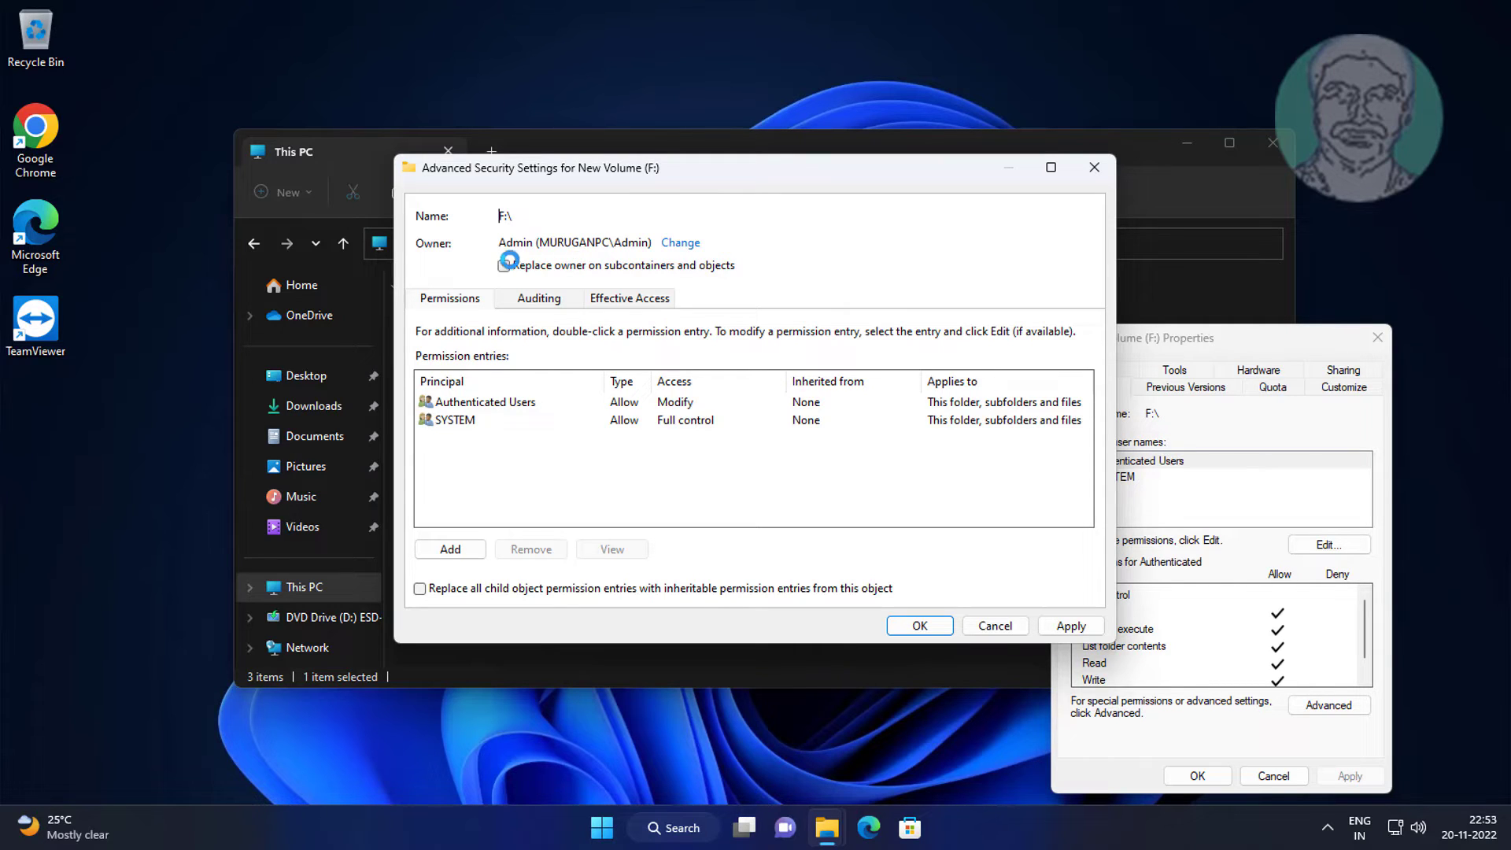
Apply Admin as owner, replacing the owner on subcontainers and objects
click(1070, 625)
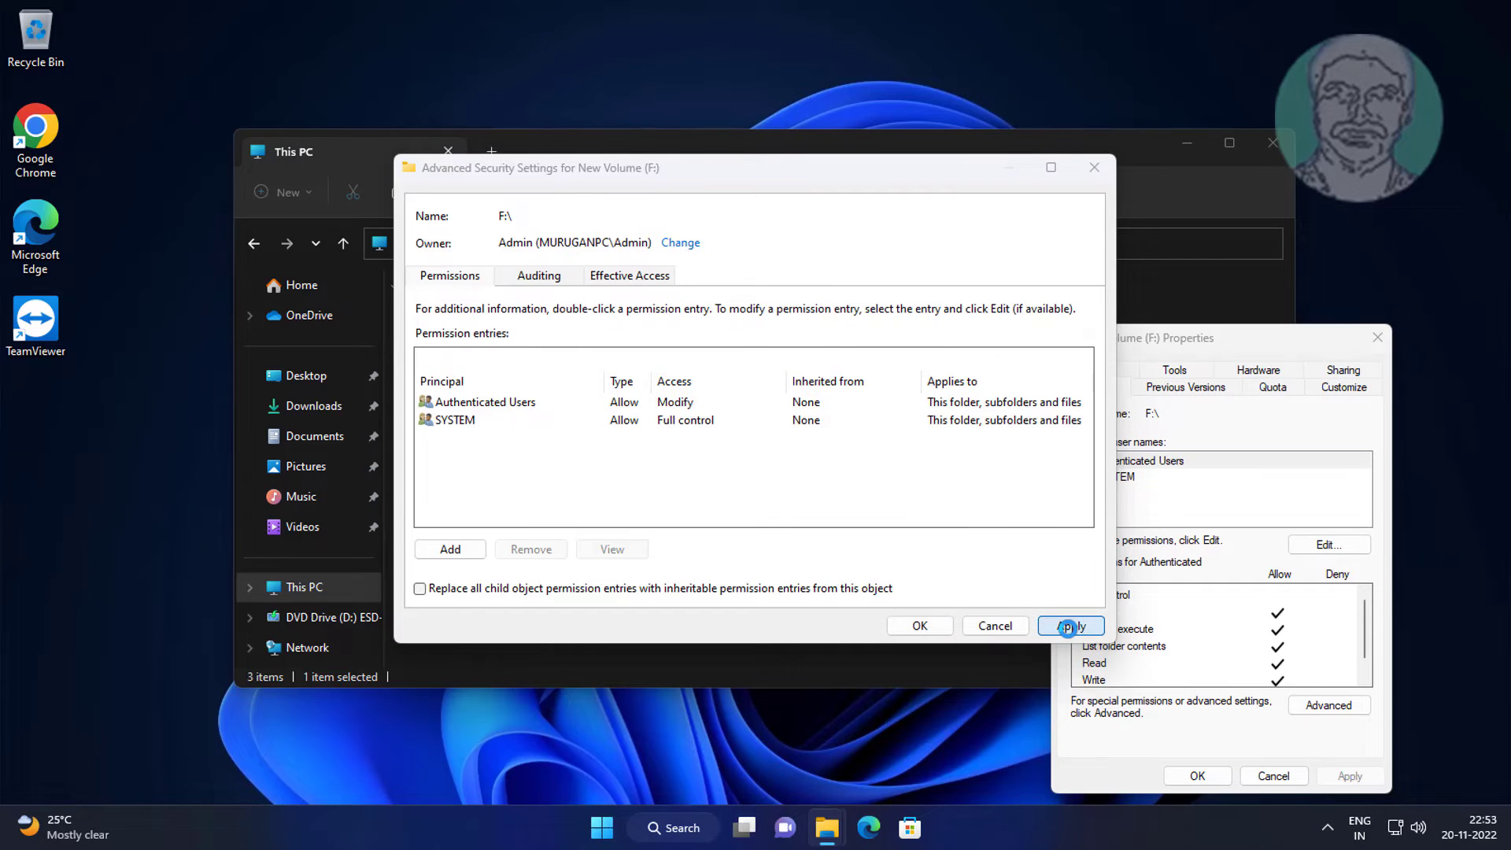
click(1070, 625)
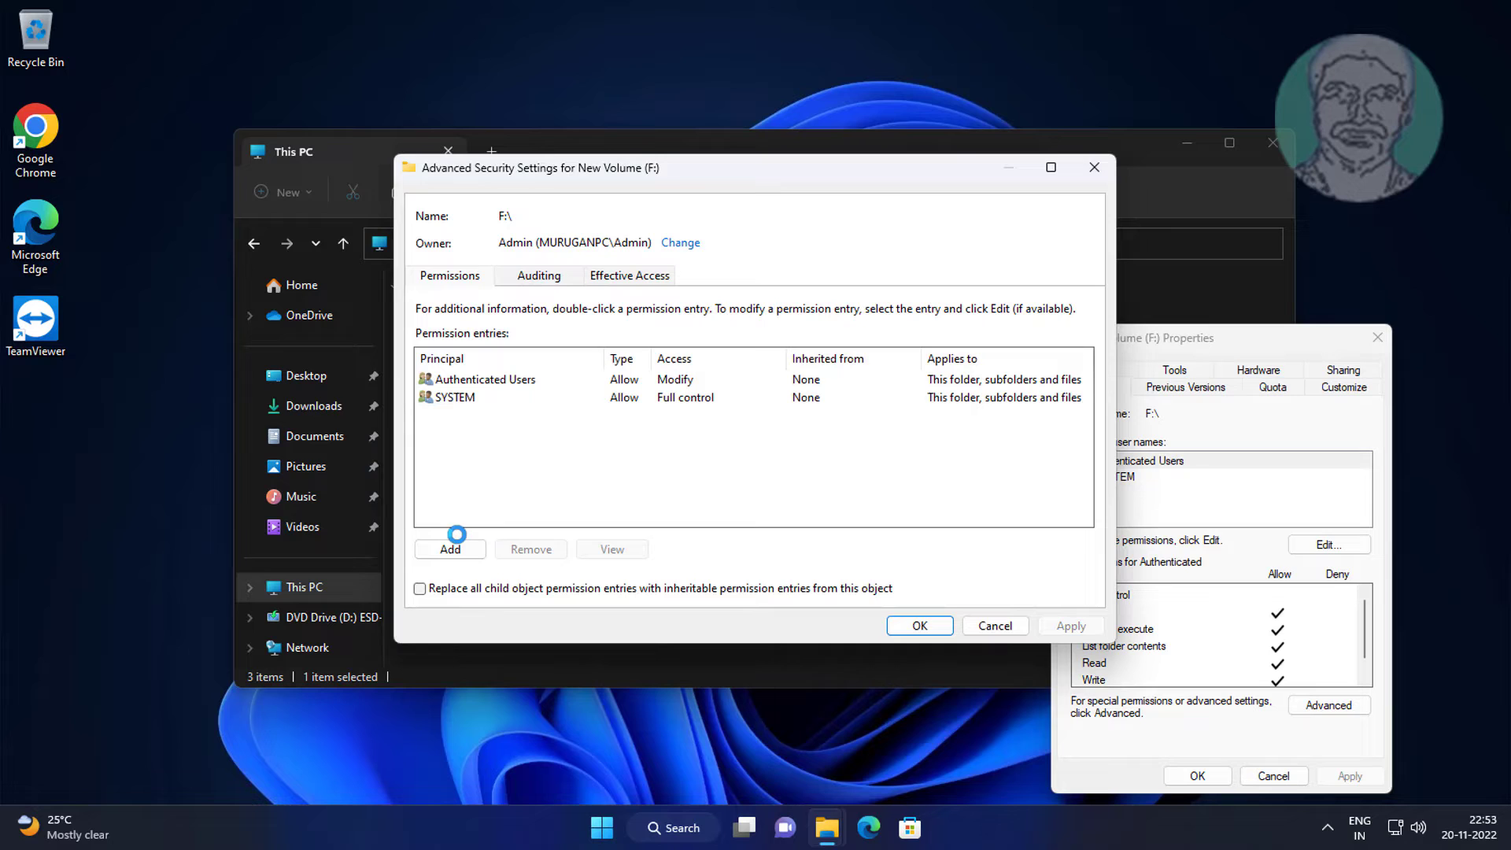
Add a permission entry with Admin as principal, found among Users, and grant Full control
click(449, 548)
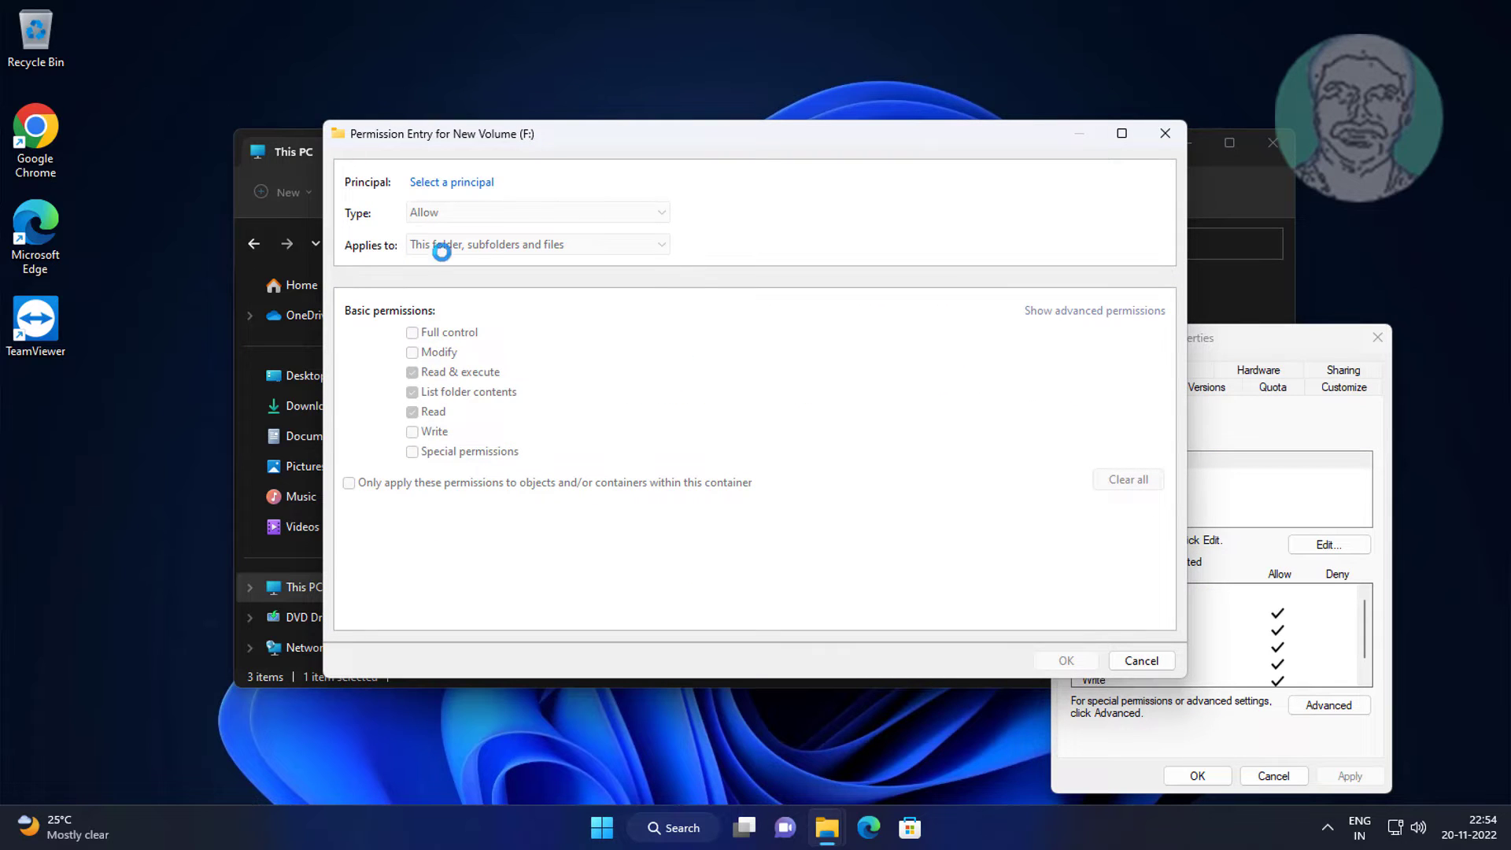
click(450, 181)
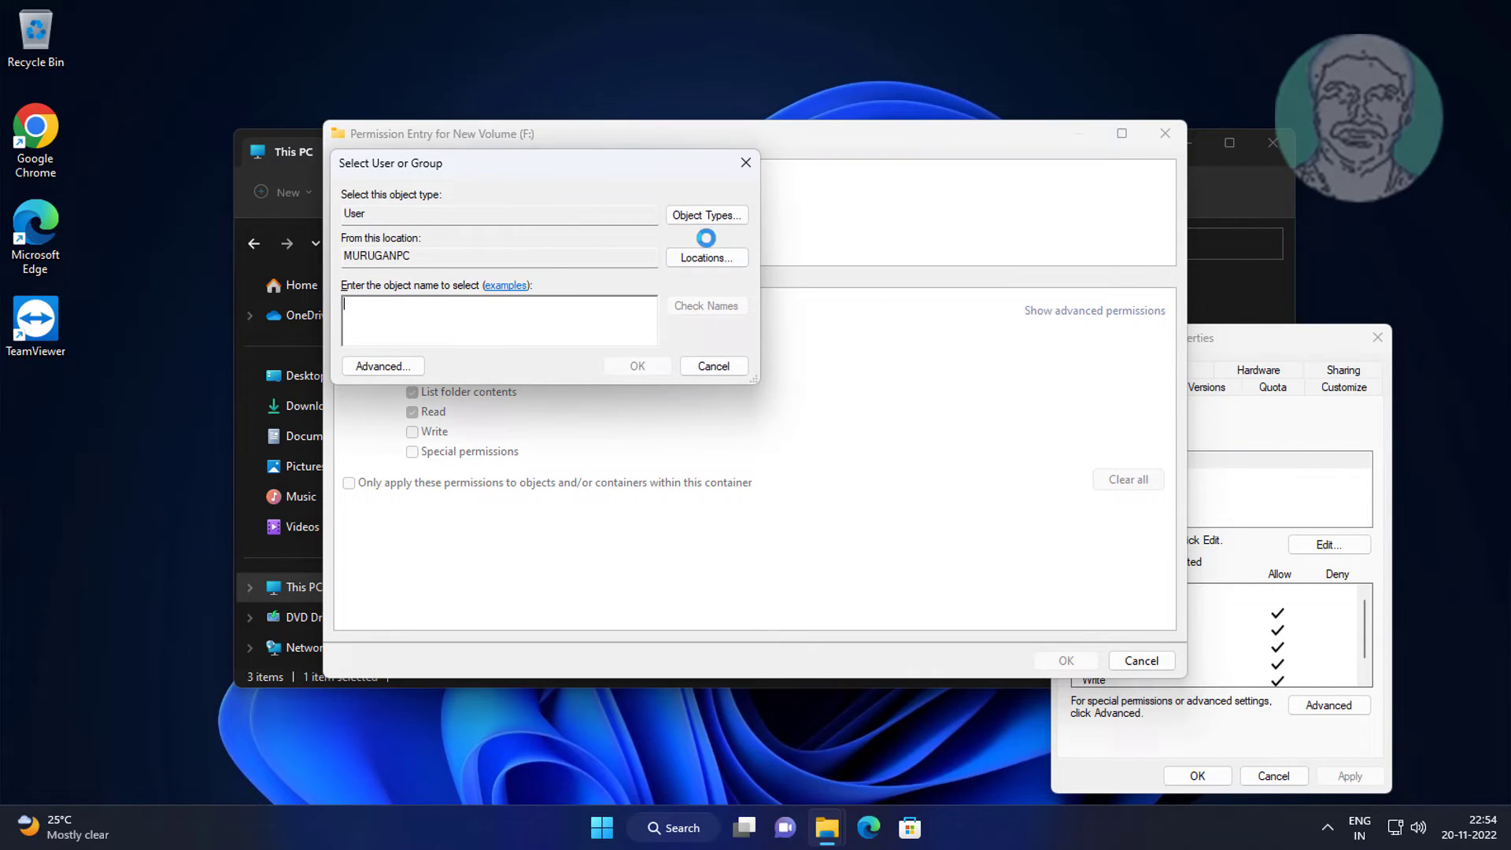
click(707, 216)
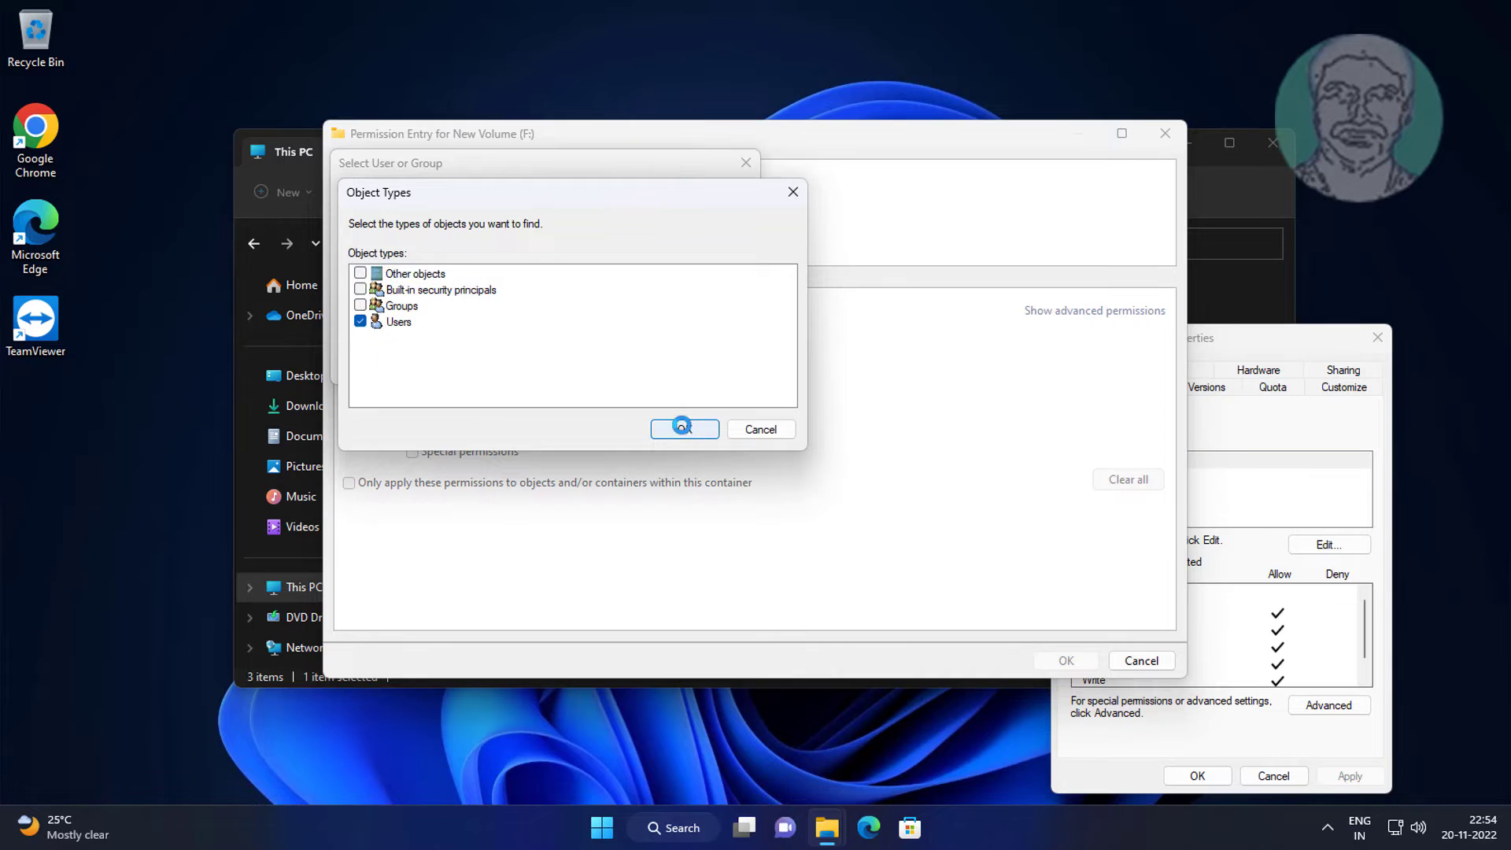
click(685, 429)
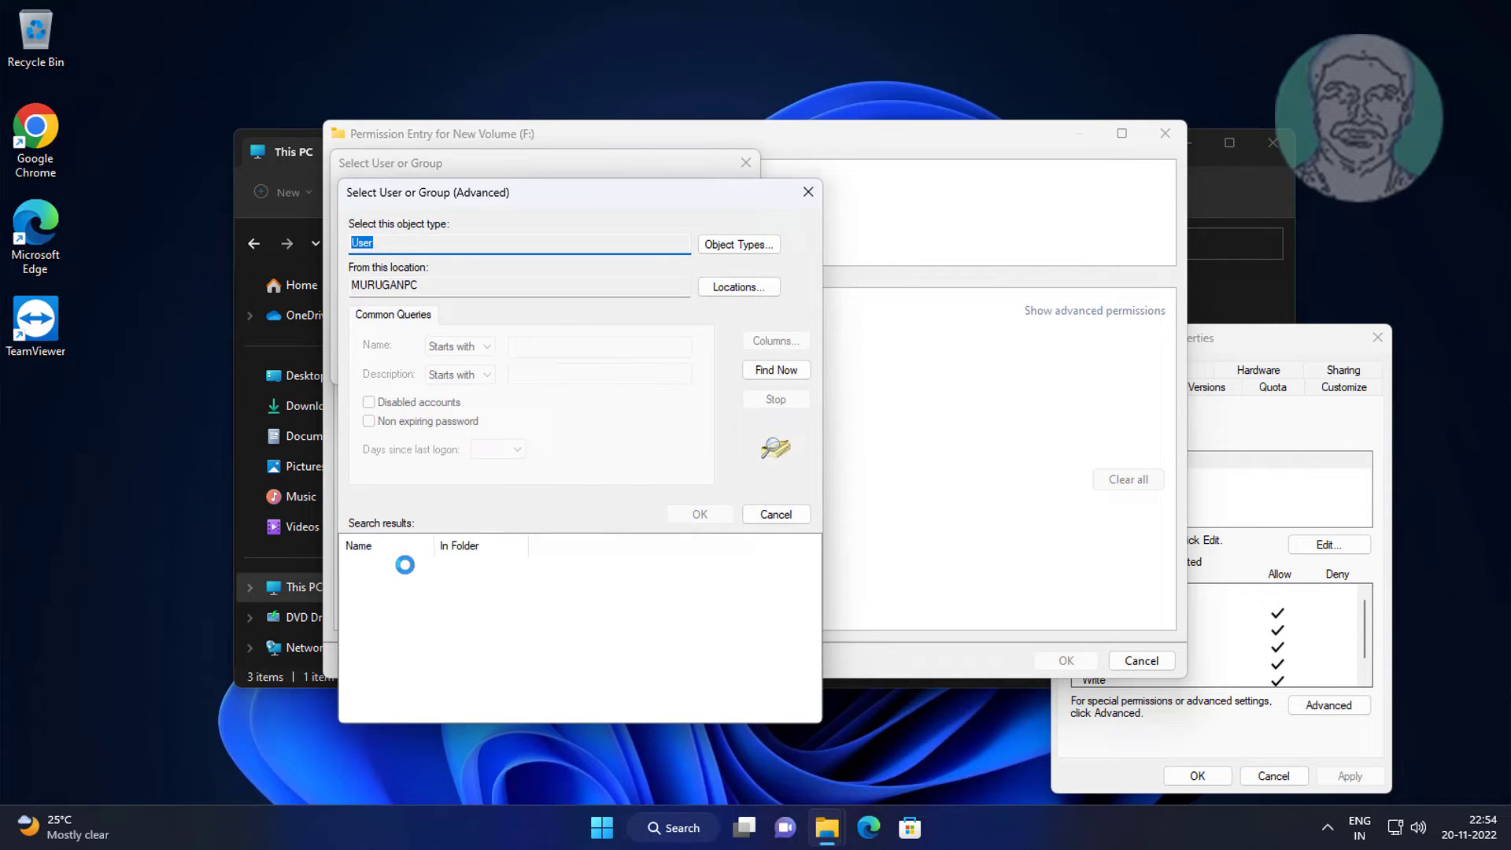
click(776, 370)
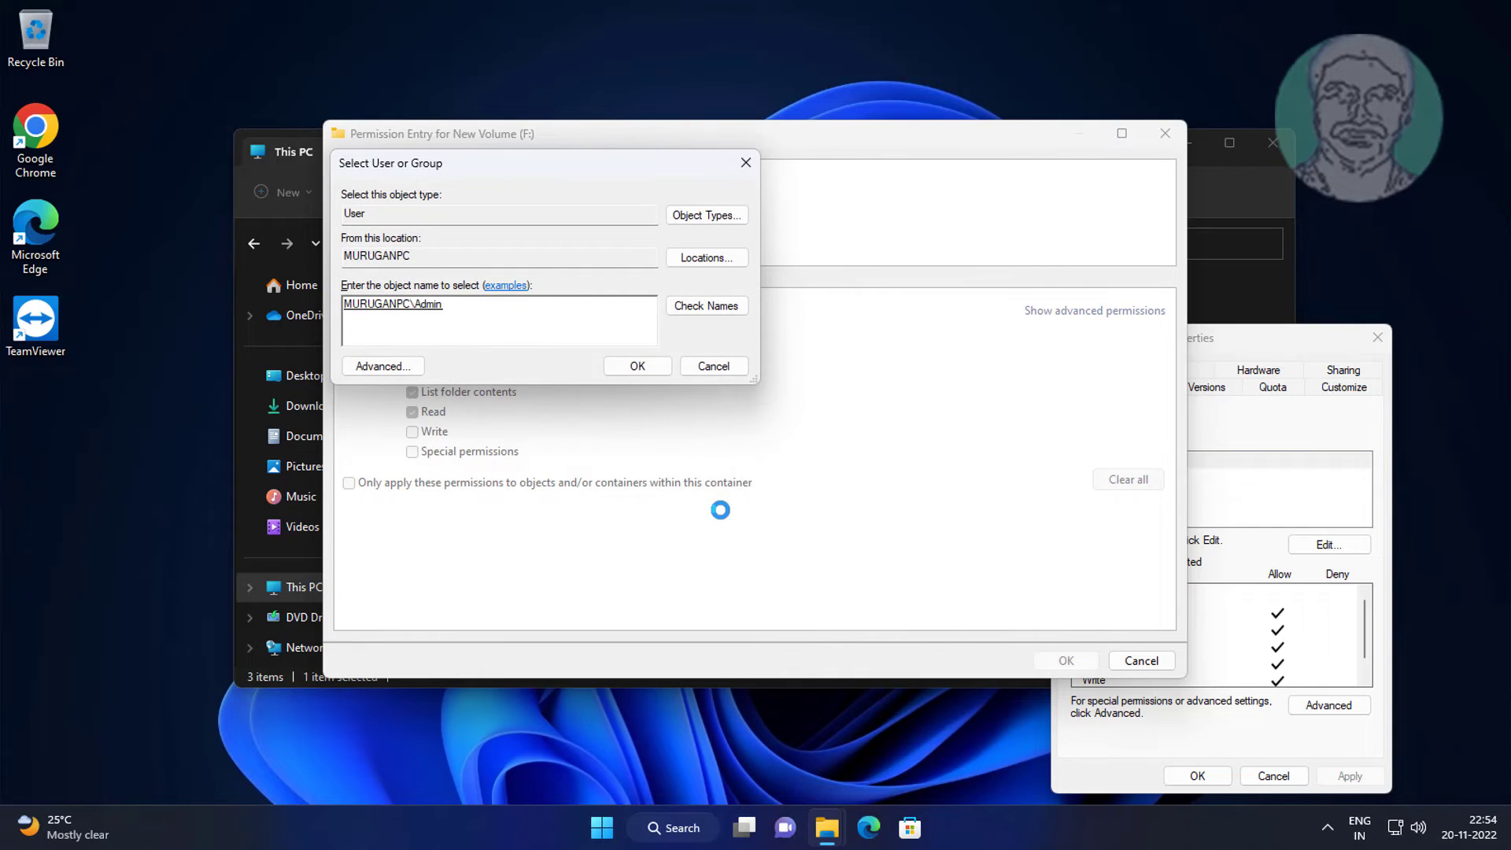
click(636, 367)
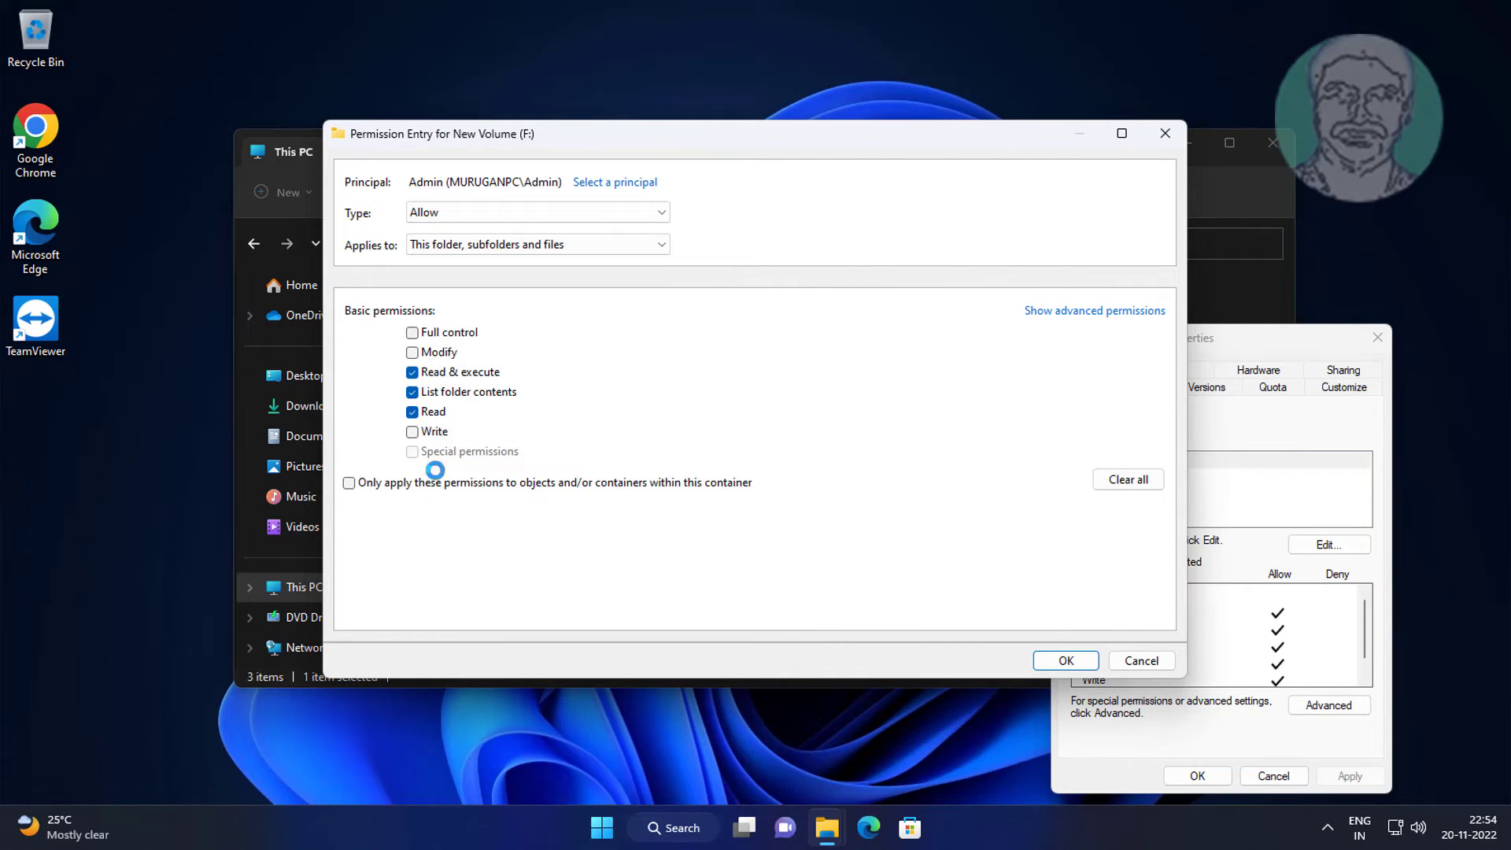
click(411, 332)
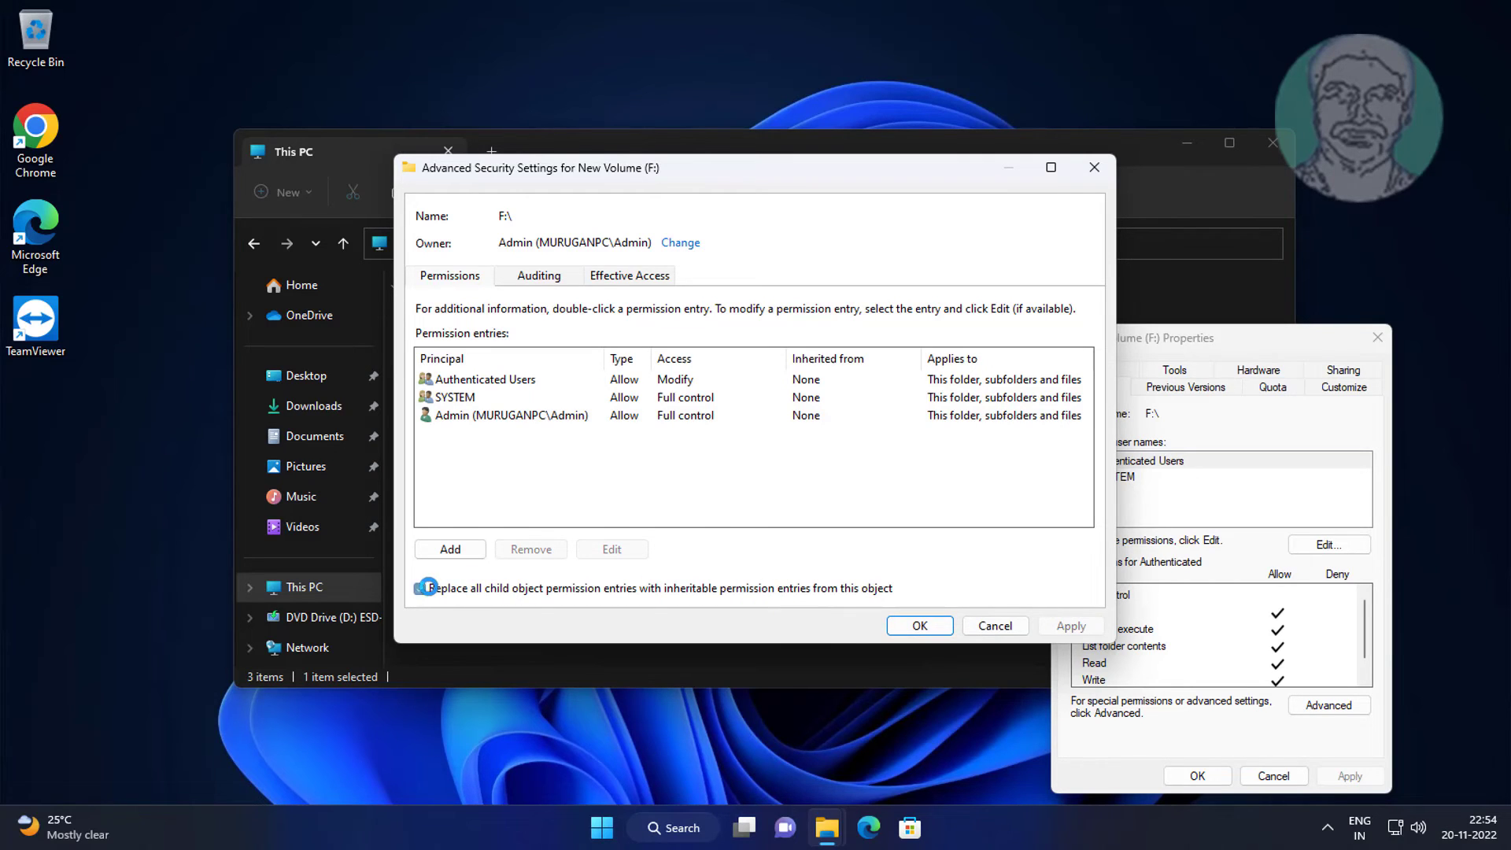
Replace all child permission entries, confirm and close Properties, then open drive F: to its 2020 folder
click(918, 625)
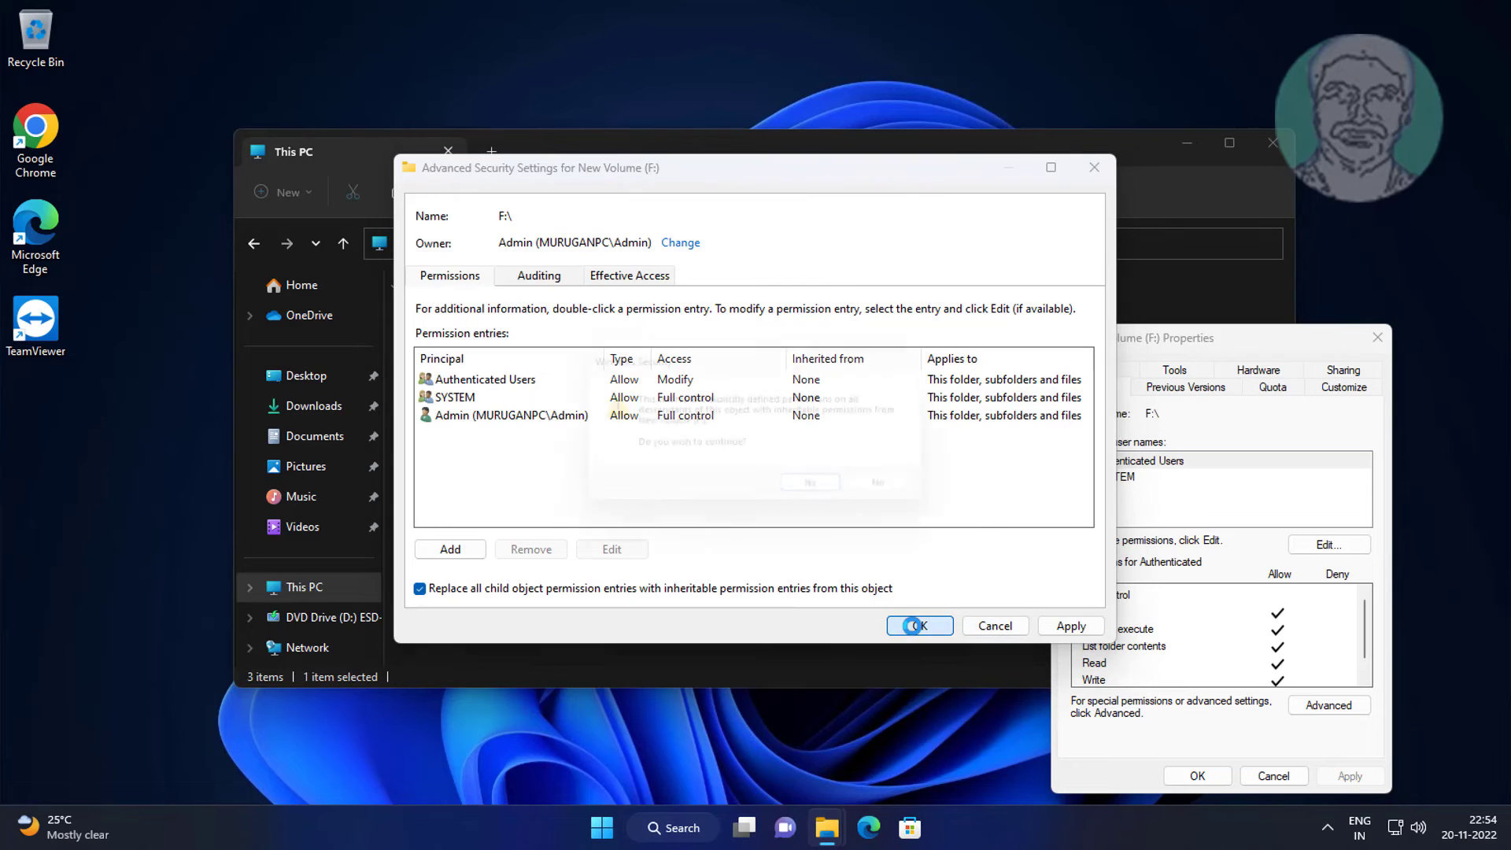
click(916, 625)
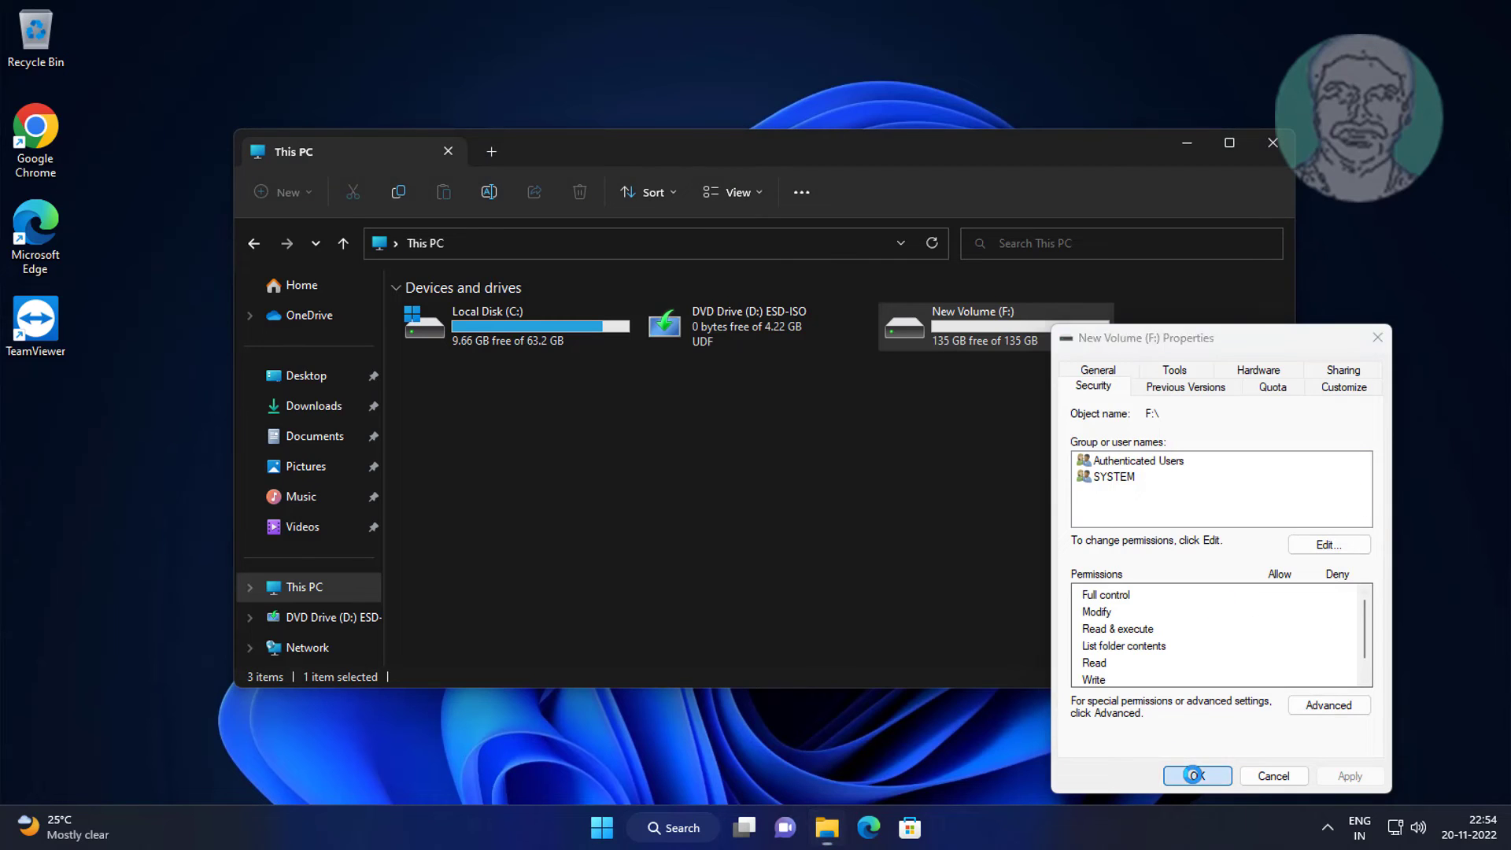
click(1196, 775)
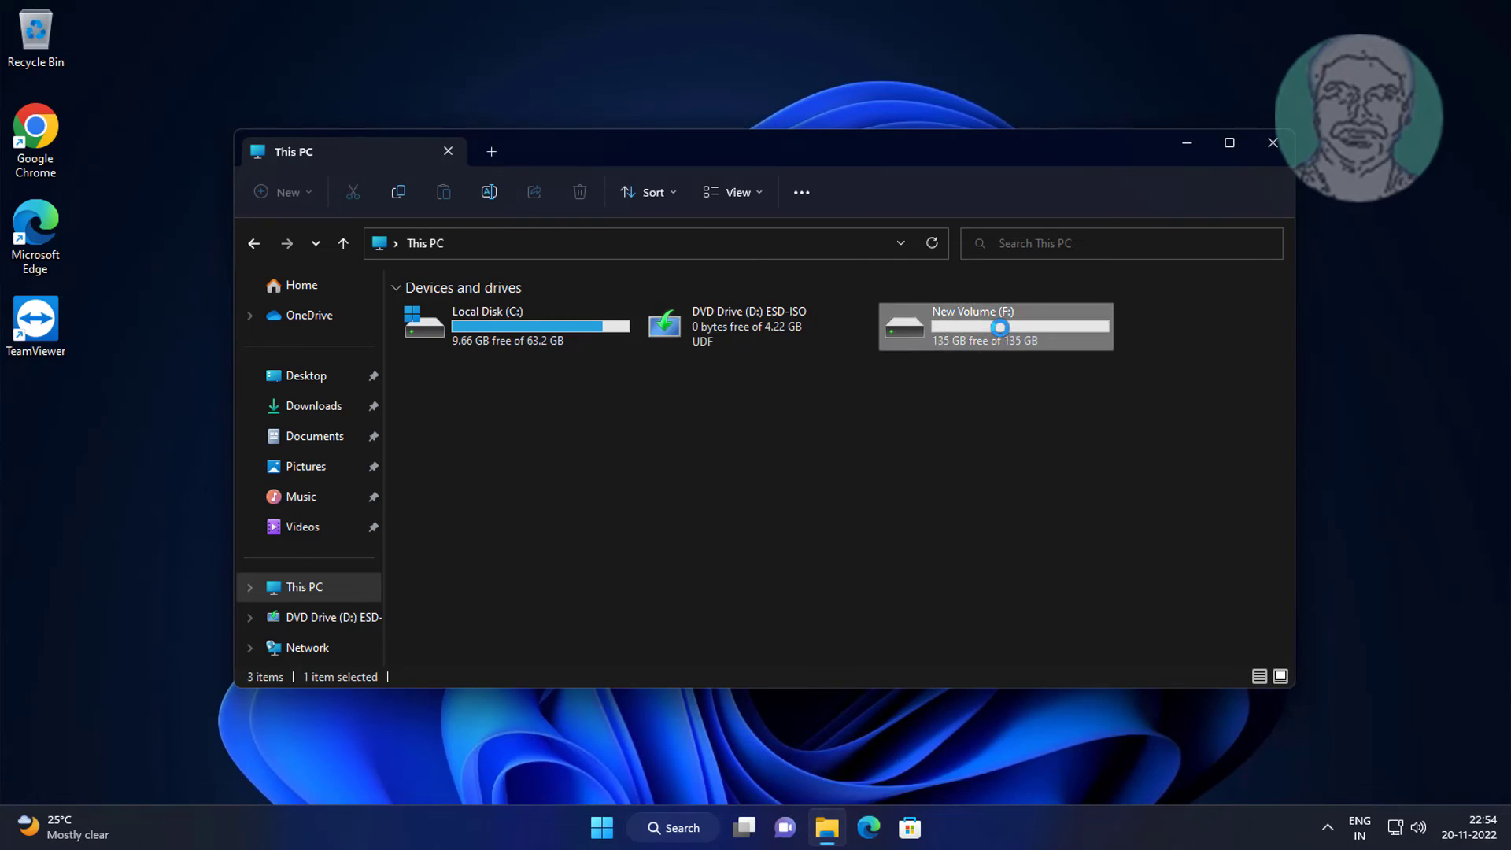
double_click(994, 326)
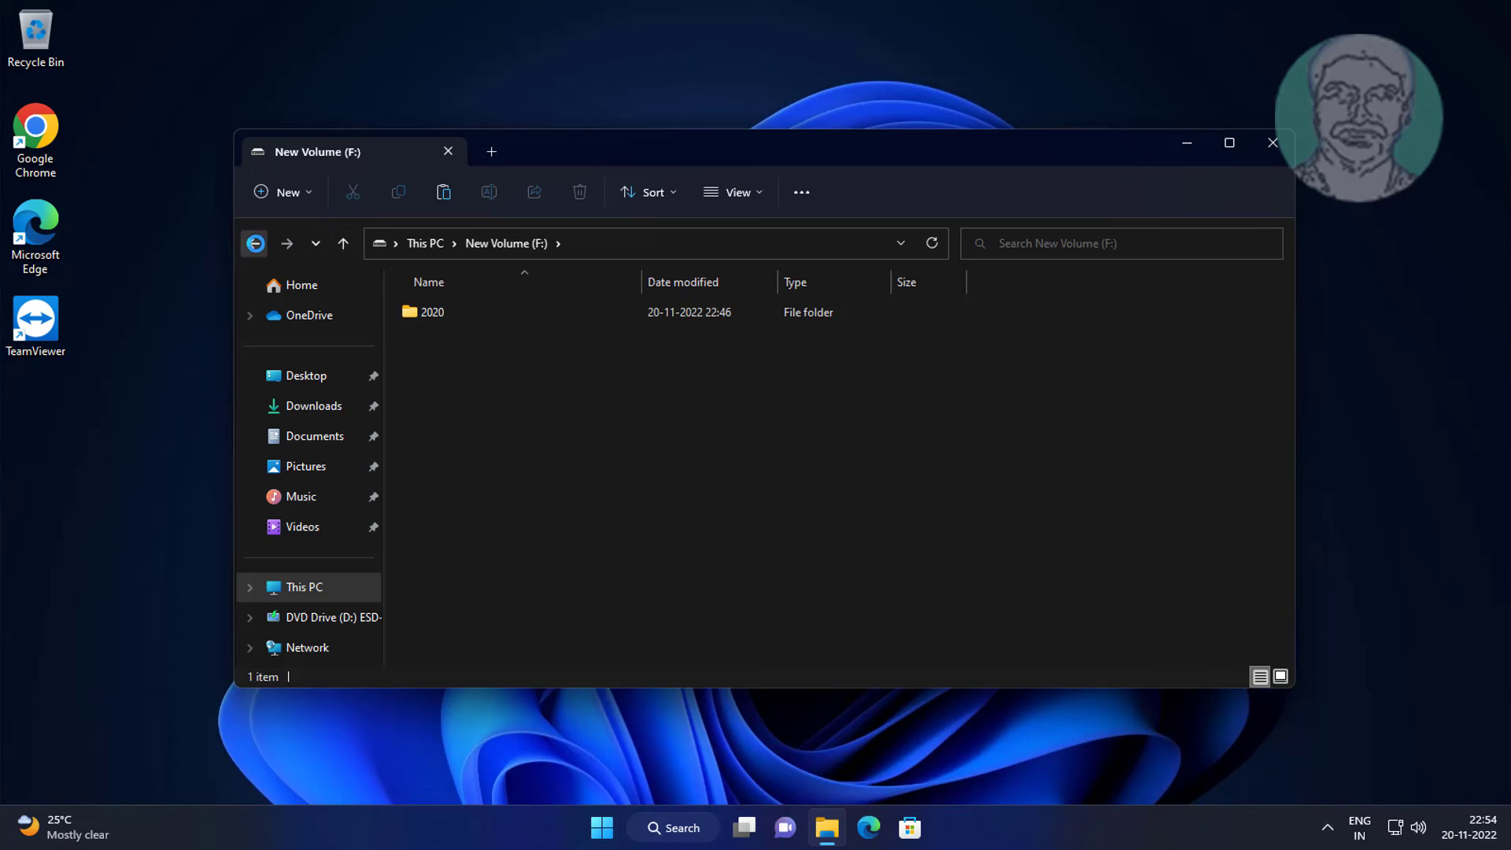